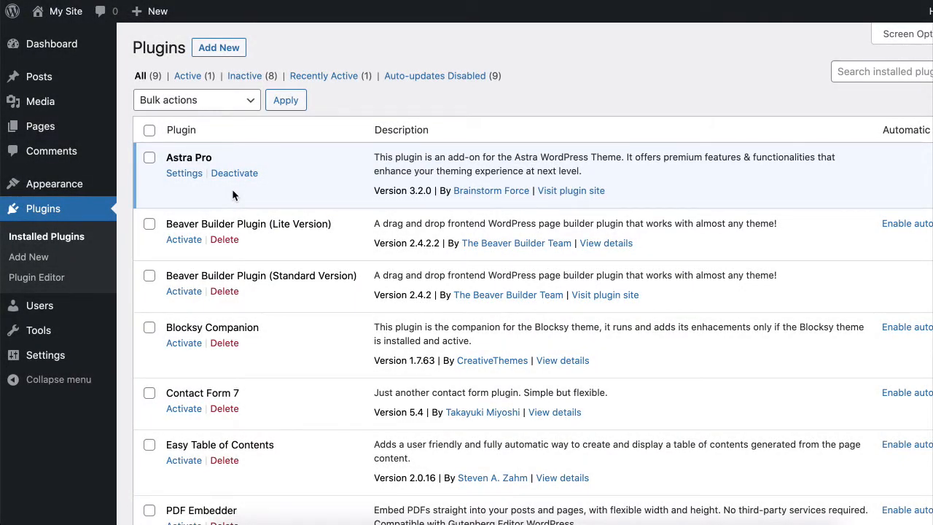
{"action": "mouse_move", "coordinate": [203, 174]}
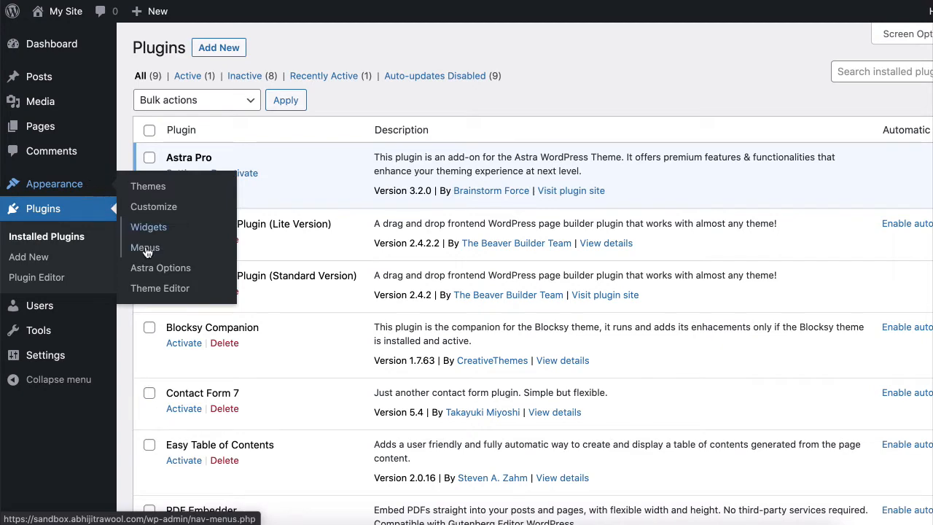
Step: Activate the Colors & Background module under Available Astra Pro Modules in Astra Options
{"action": "left_click", "coordinate": [160, 268]}
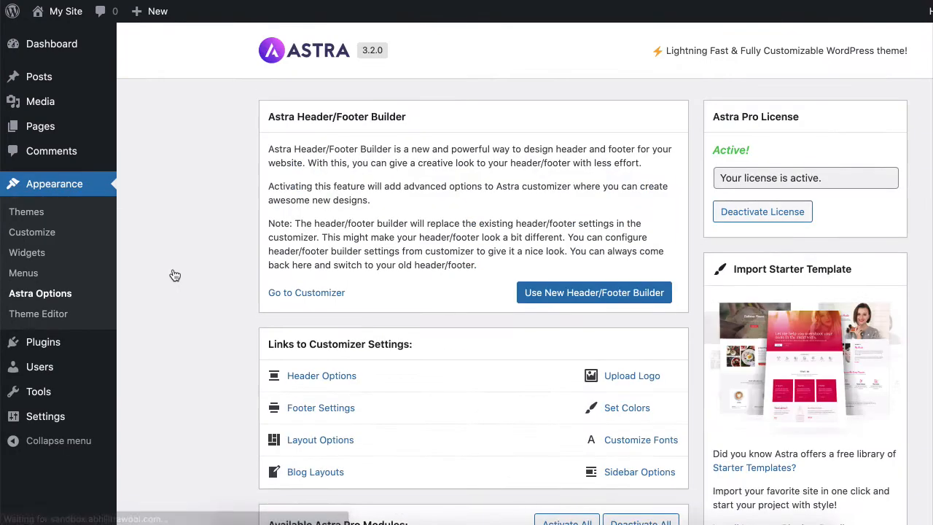
{"action": "scroll", "scroll_direction": "down", "scroll_amount": 3}
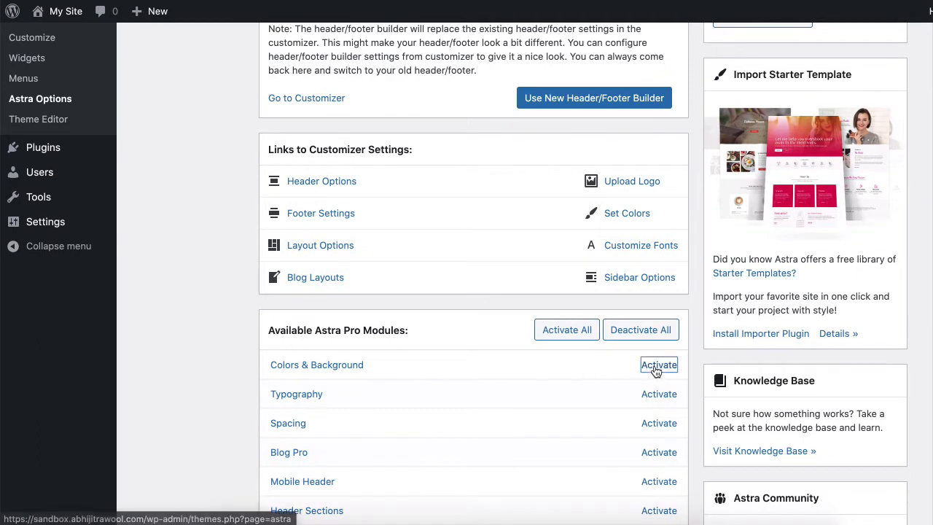
{"action": "left_click", "coordinate": [659, 365]}
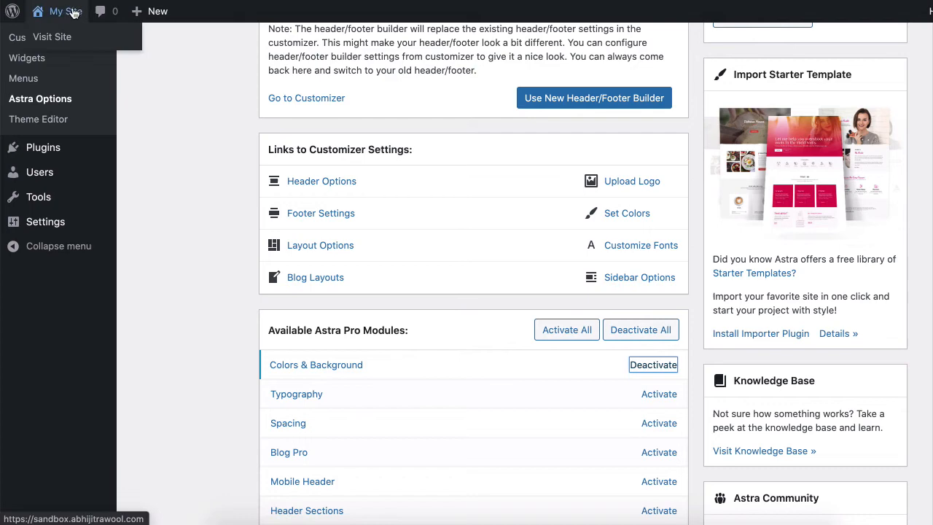
Step: Visit the live site from the admin bar and launch the Customizer
{"action": "left_click", "coordinate": [52, 36]}
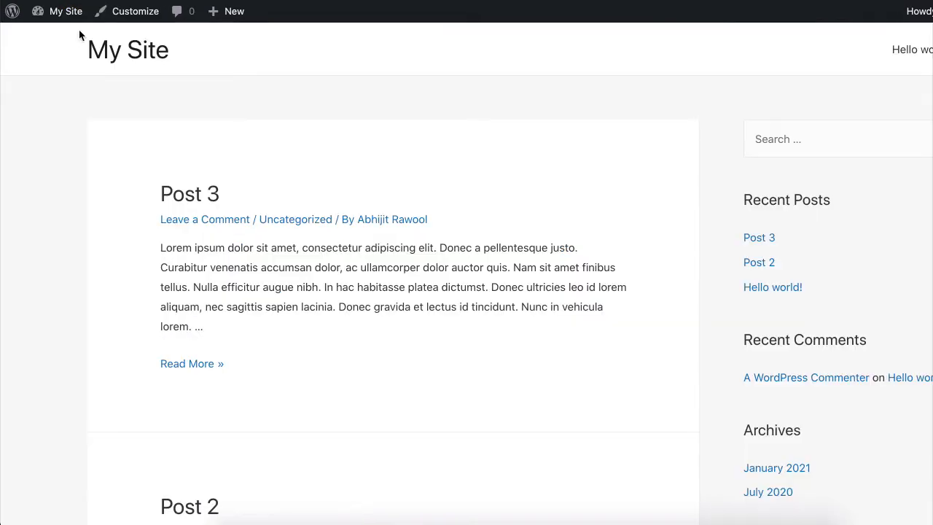
{"action": "left_click", "coordinate": [135, 12]}
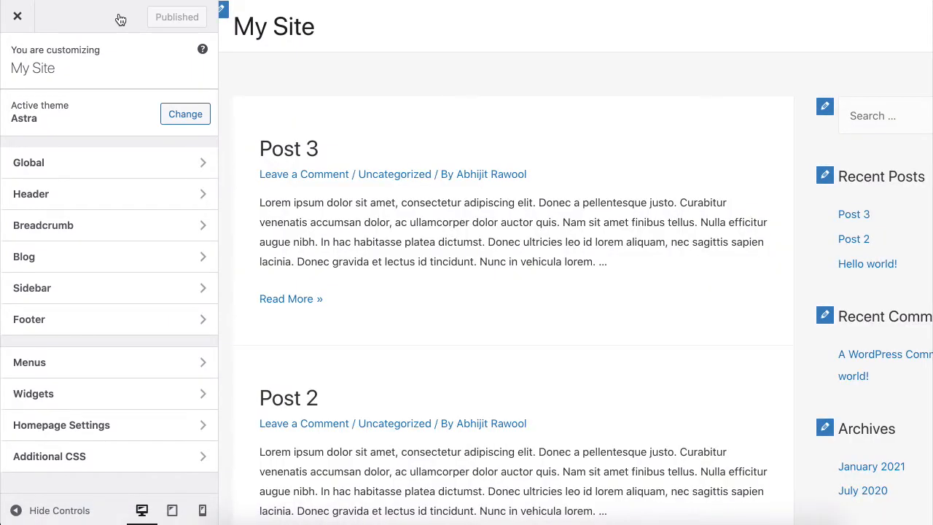
{"action": "mouse_move", "coordinate": [105, 159]}
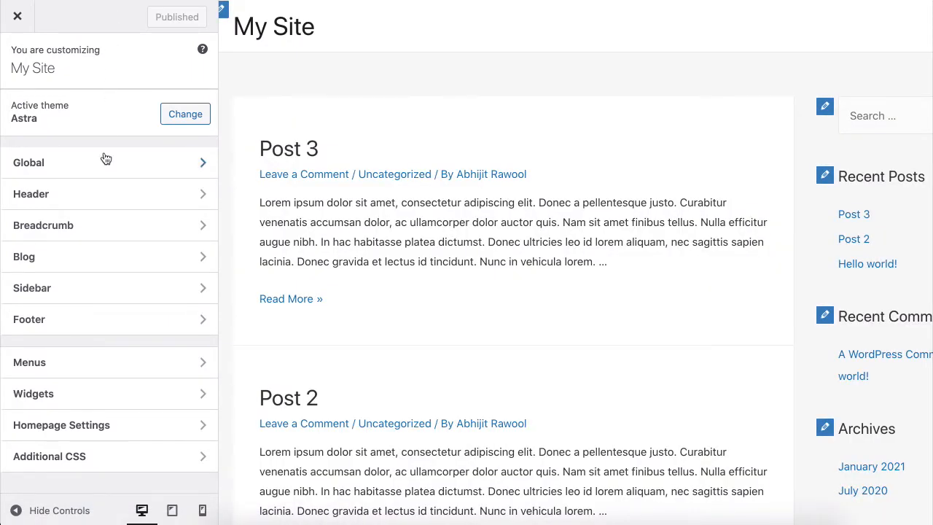
Step: Give the Primary Header a red background colour in the Customizer preview
{"action": "left_click", "coordinate": [108, 193]}
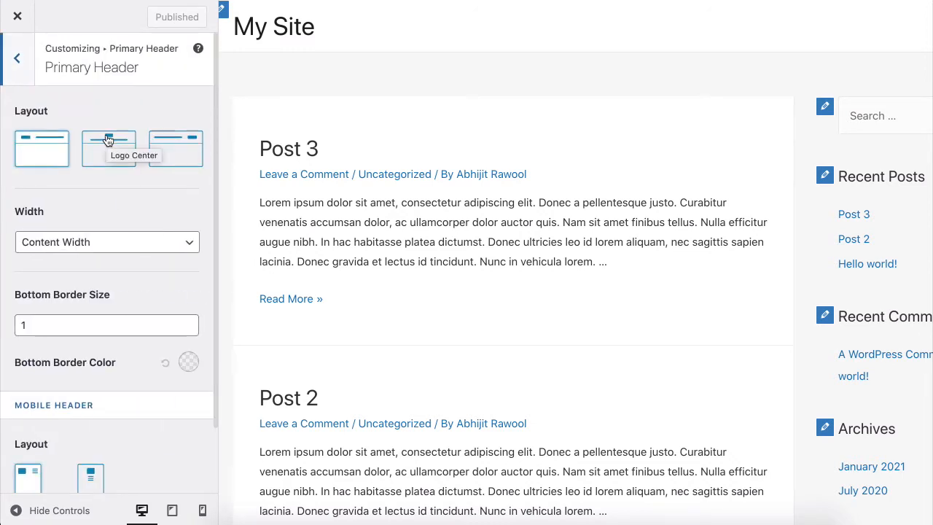
{"action": "scroll", "scroll_direction": "up", "scroll_amount": 3}
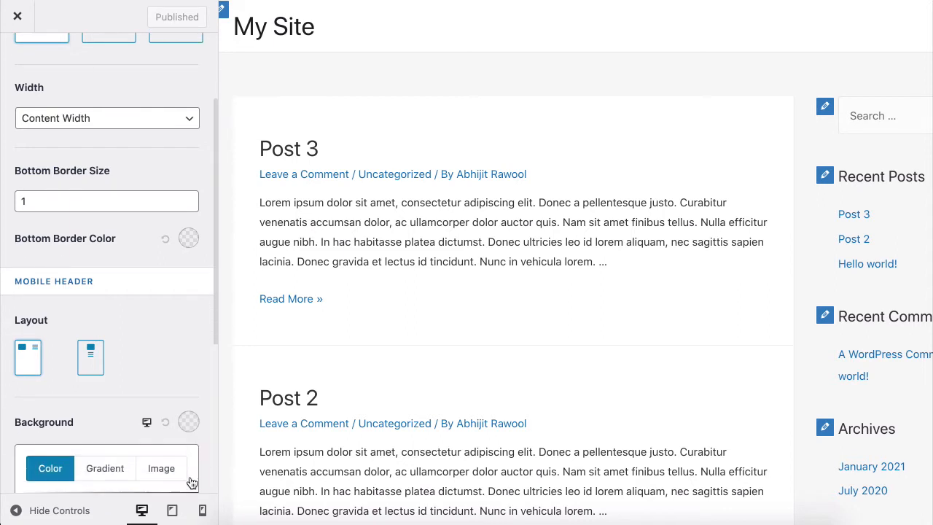
{"action": "left_click", "coordinate": [188, 421]}
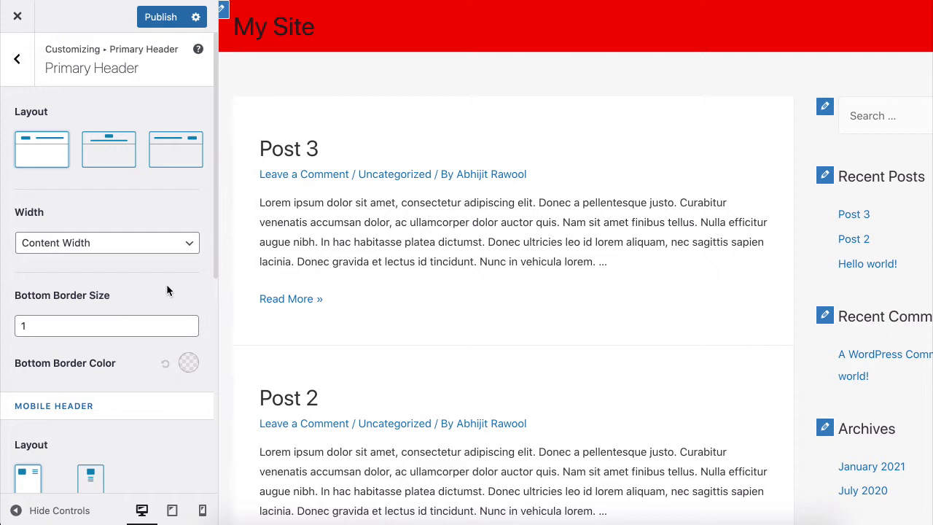
Step: Show the Primary Menu's Mobile Menu colour settings and preview the site at tablet width
{"action": "left_click", "coordinate": [17, 58]}
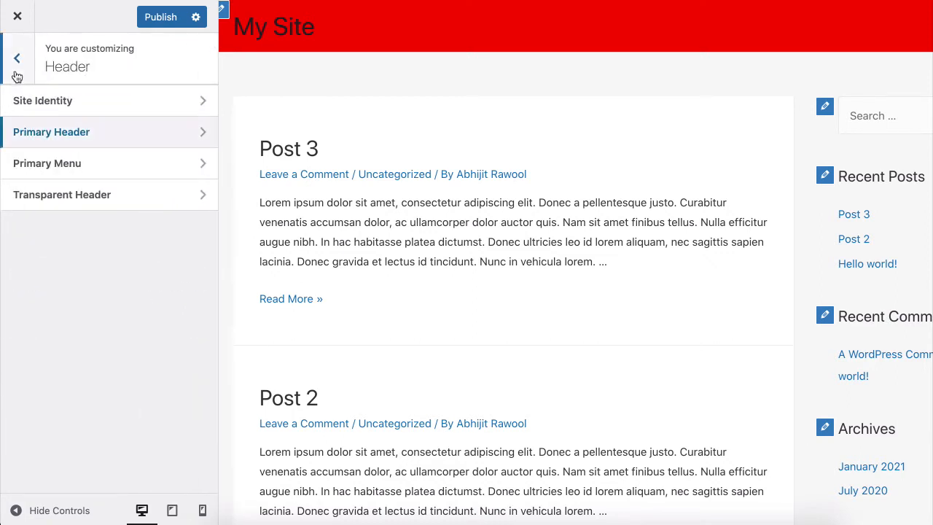
{"action": "left_click", "coordinate": [47, 163]}
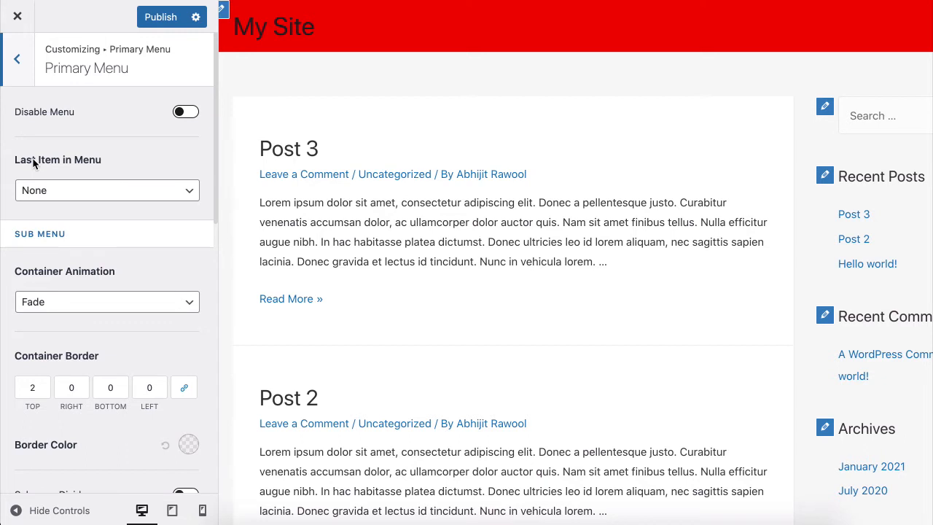
{"action": "scroll", "scroll_direction": "down", "scroll_amount": 3}
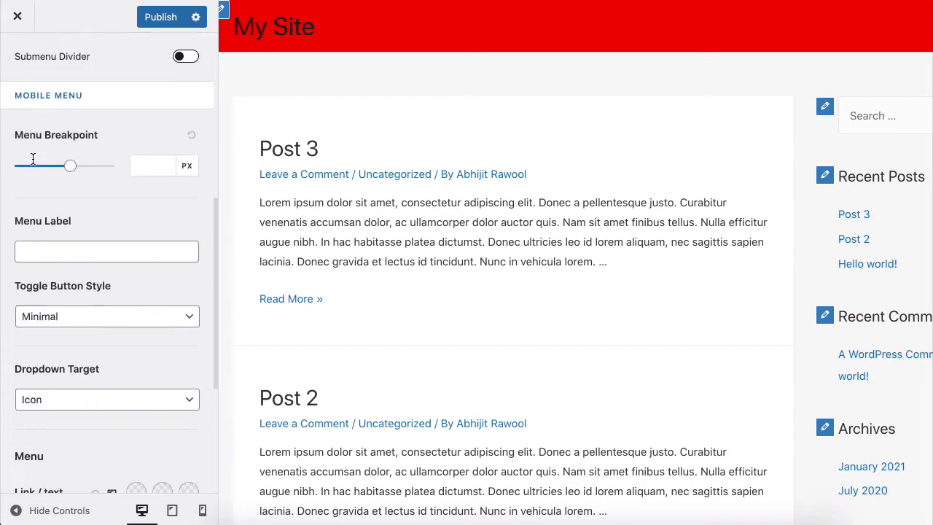
{"action": "scroll", "scroll_direction": "down", "scroll_amount": 3}
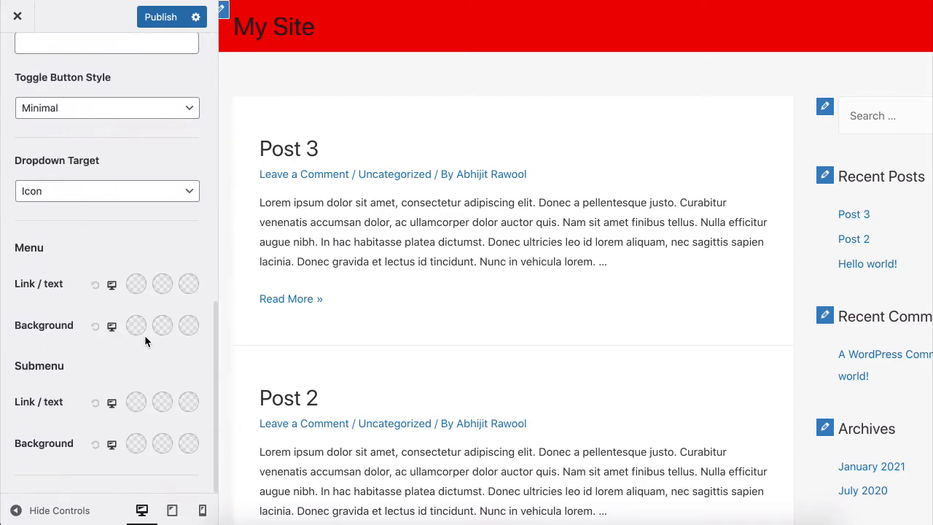
{"action": "mouse_move", "coordinate": [137, 325]}
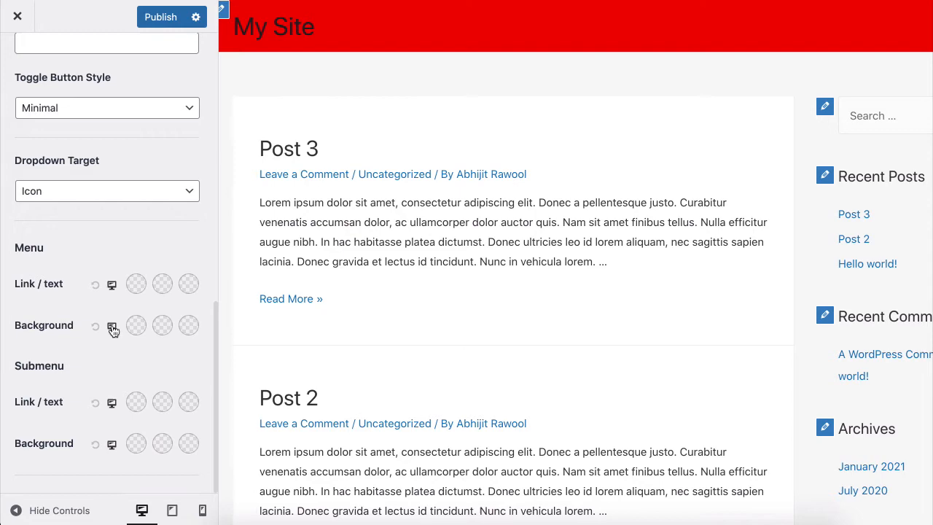
{"action": "left_click", "coordinate": [172, 510]}
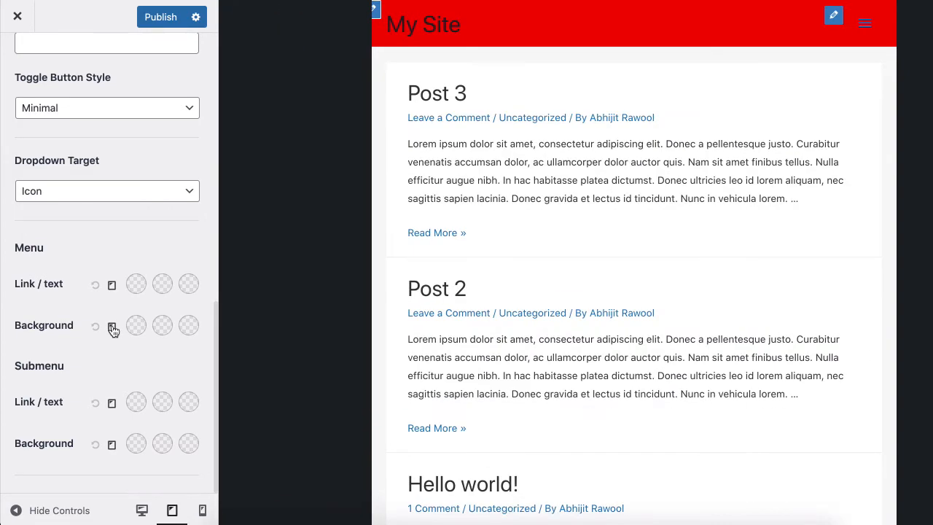
Step: Preview the site at mobile width, then leave the Customizer for a promotional page
{"action": "left_click", "coordinate": [202, 510]}
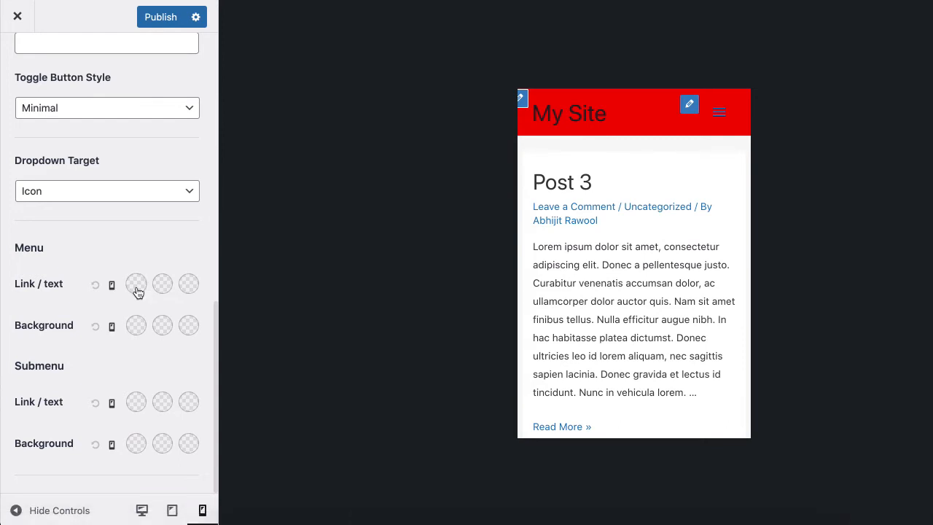
{"action": "mouse_move", "coordinate": [137, 283]}
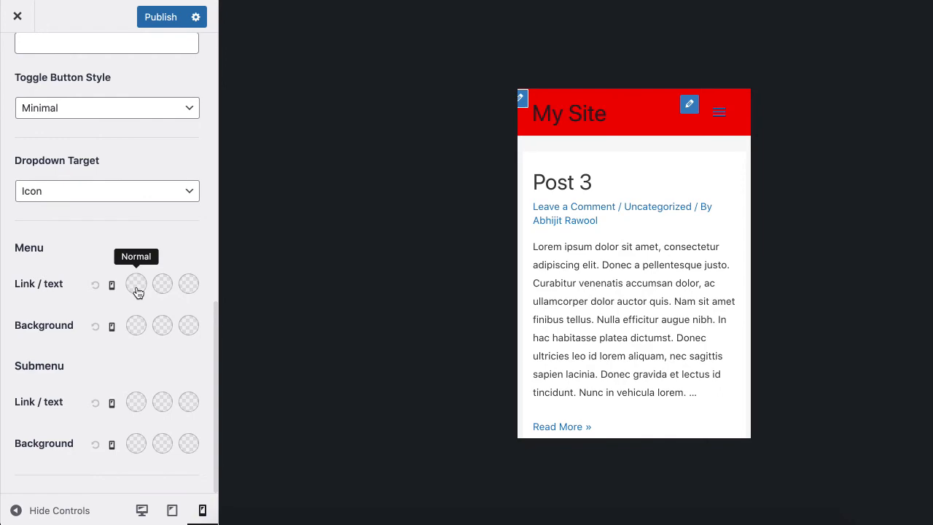
{"action": "left_click", "coordinate": [18, 16]}
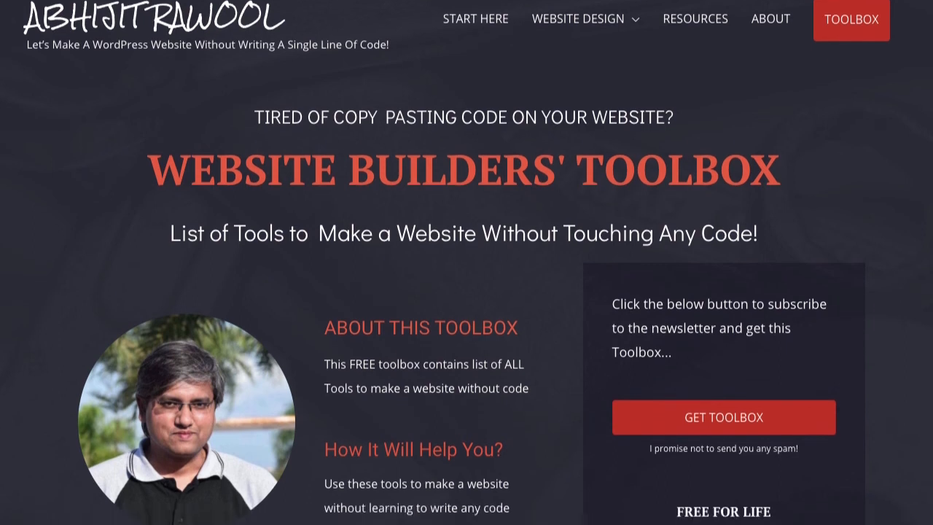
{"action": "scroll", "scroll_direction": "down", "scroll_amount": 3}
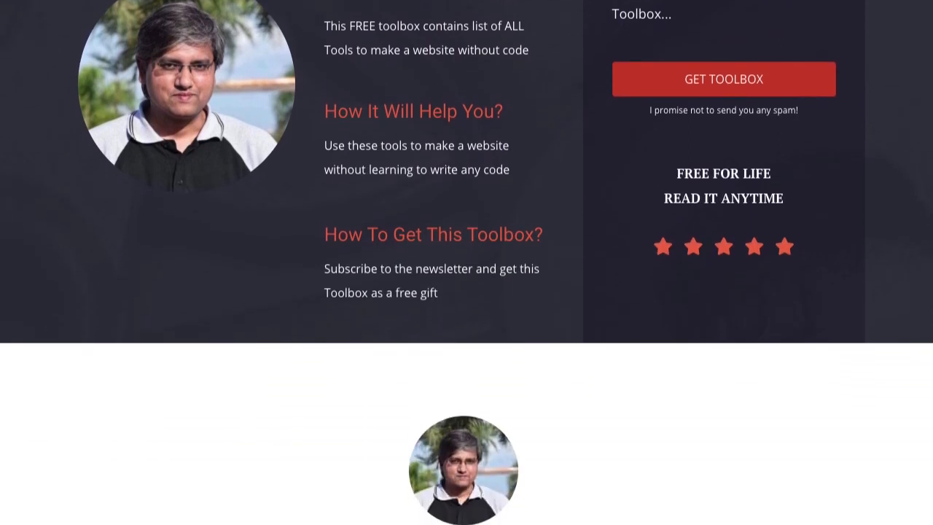
{"action": "scroll", "scroll_direction": "down", "scroll_amount": 3}
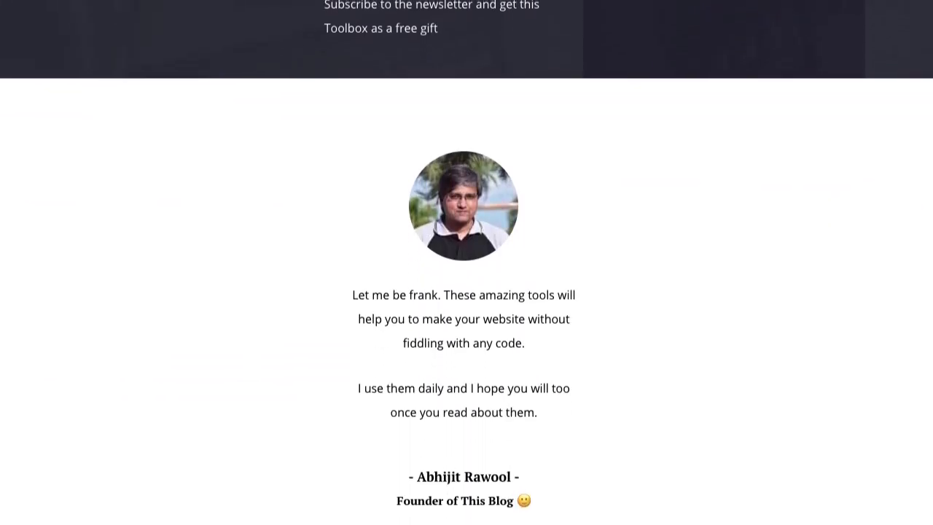
{"action": "scroll", "scroll_direction": "up", "scroll_amount": 3}
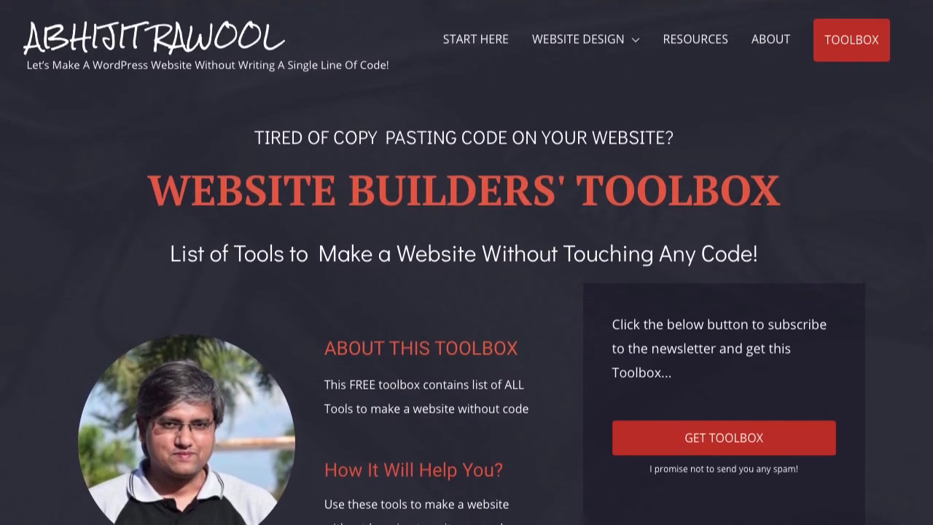